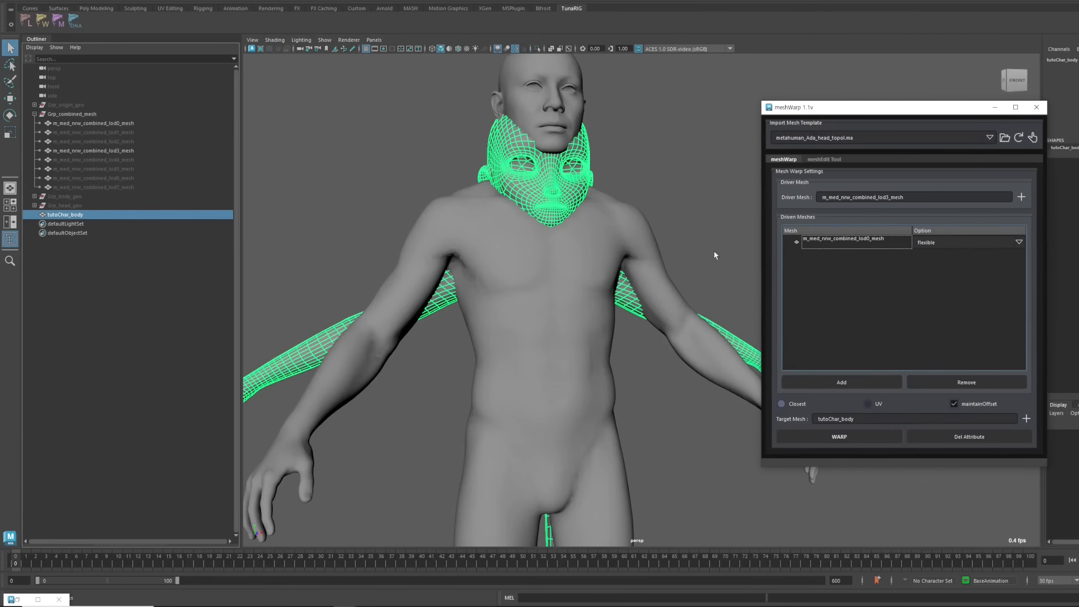
- Warp the MetaHuman head template onto the custom head and connect the dense head joints
{"action": "key", "text": "h"}
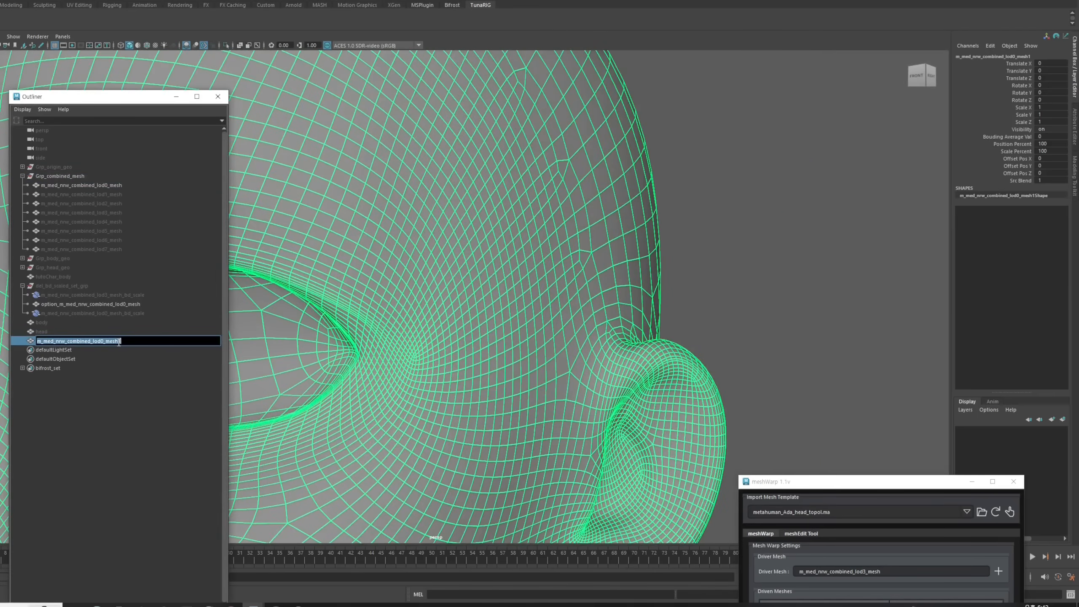
{"action": "left_click", "coordinate": [41, 331]}
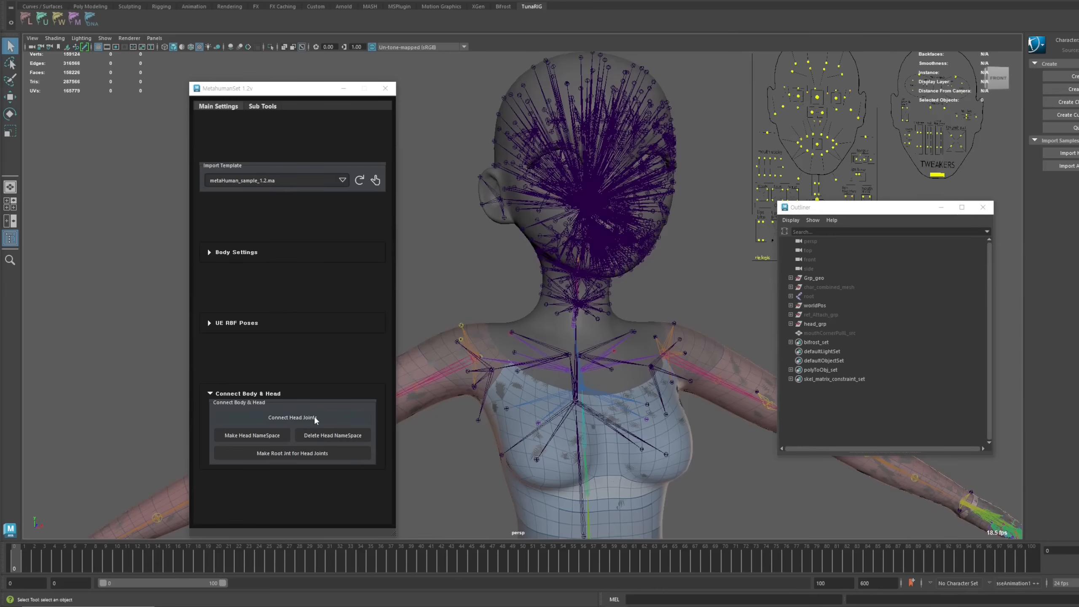
- Align the body skeleton and warp the MetaHuman body LOD meshes onto final_combined_body
{"action": "left_click", "coordinate": [291, 417]}
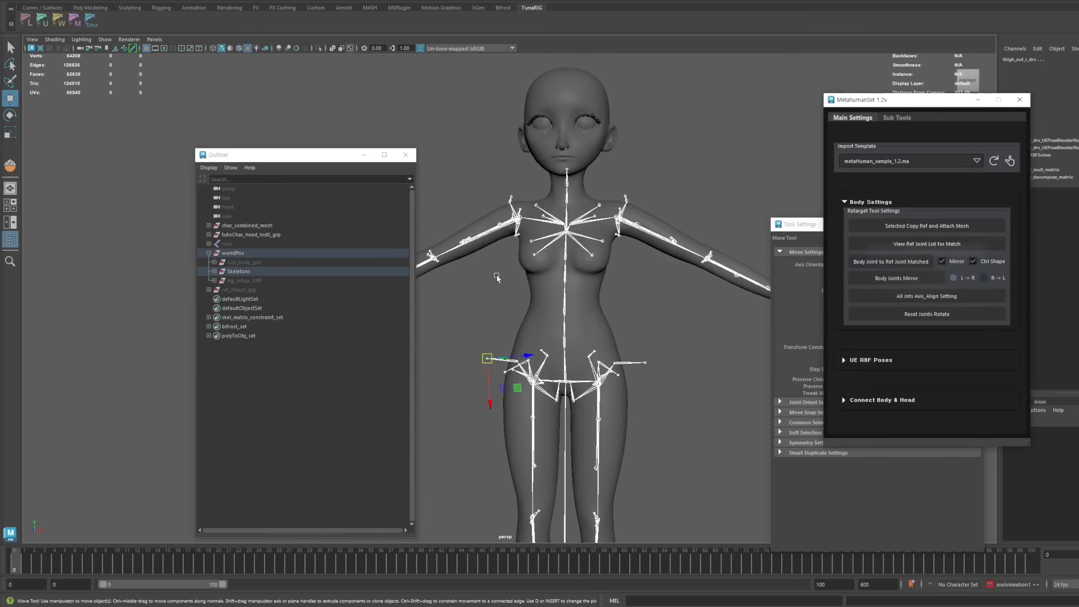
{"action": "left_click", "coordinate": [927, 296]}
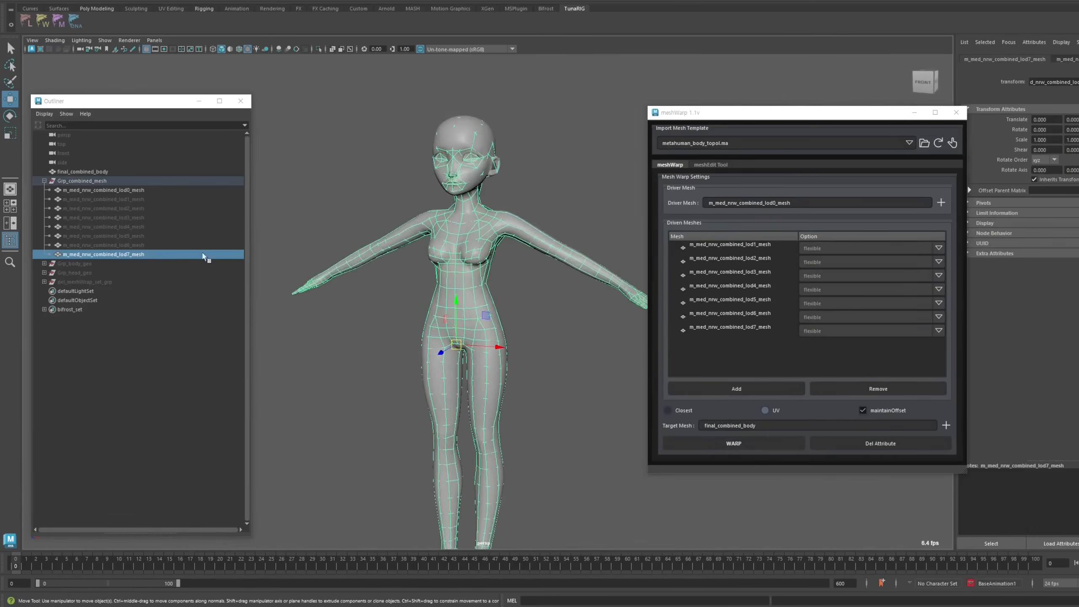
{"action": "left_click", "coordinate": [73, 264]}
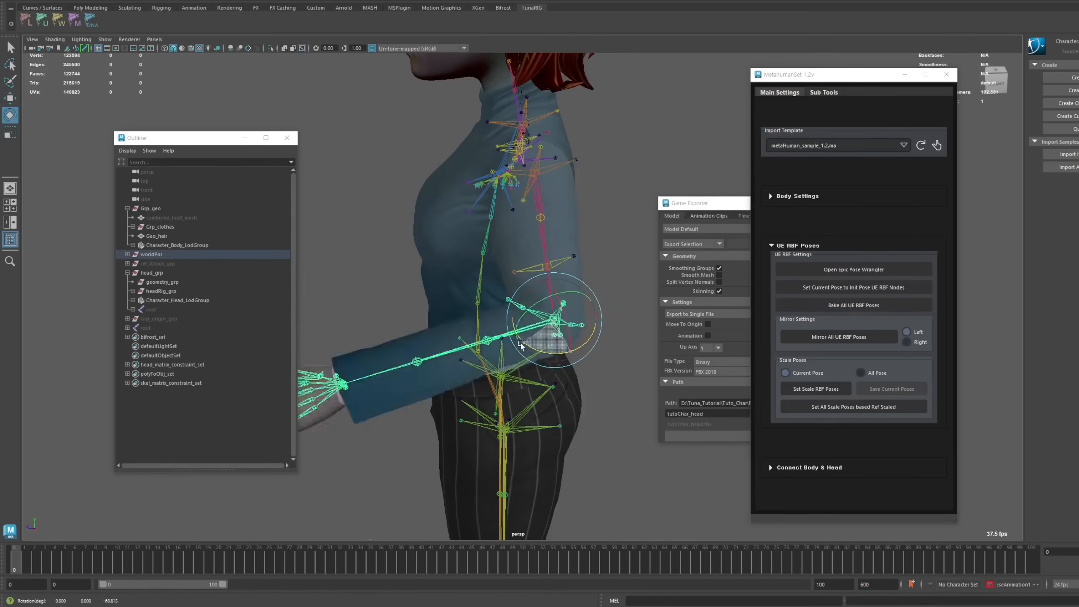
- Bake all UE RBF poses onto the timeline and scrub to check a baked pose
{"action": "left_click", "coordinate": [852, 305]}
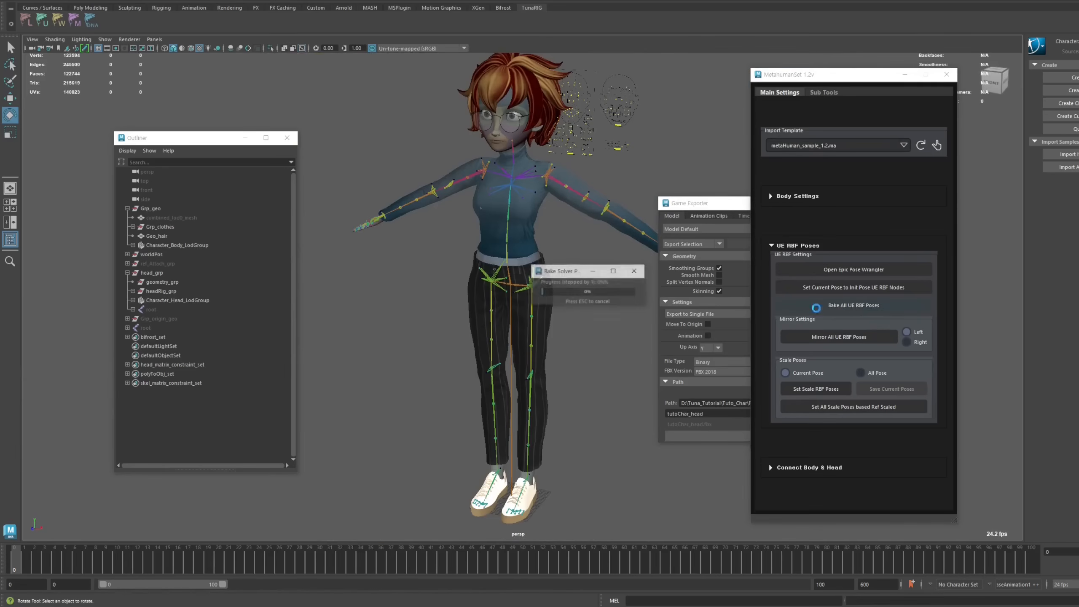
{"action": "left_click", "coordinate": [852, 305]}
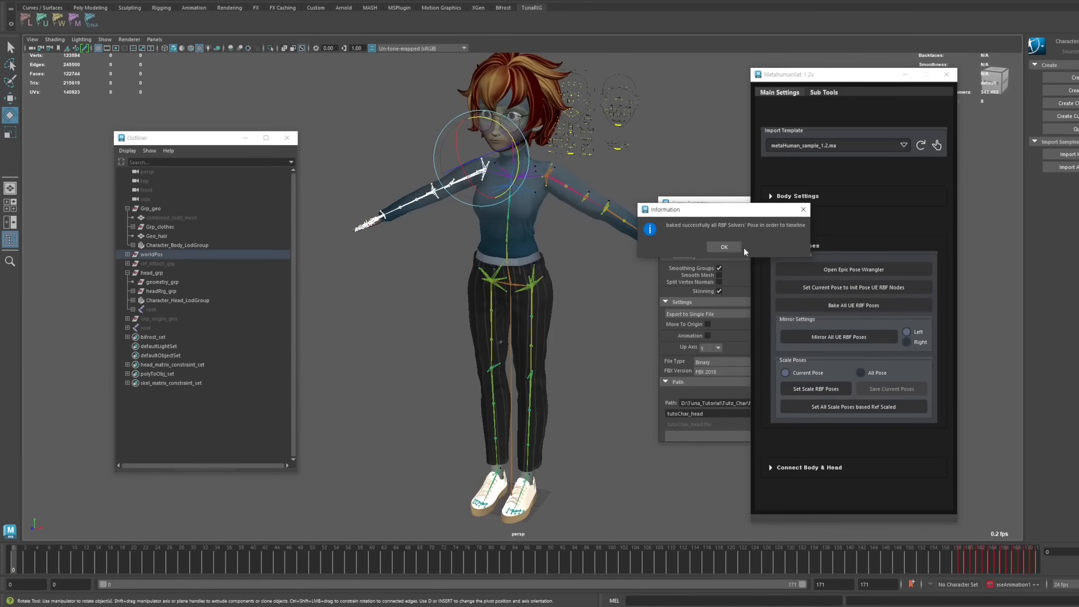
{"action": "left_click", "coordinate": [723, 246]}
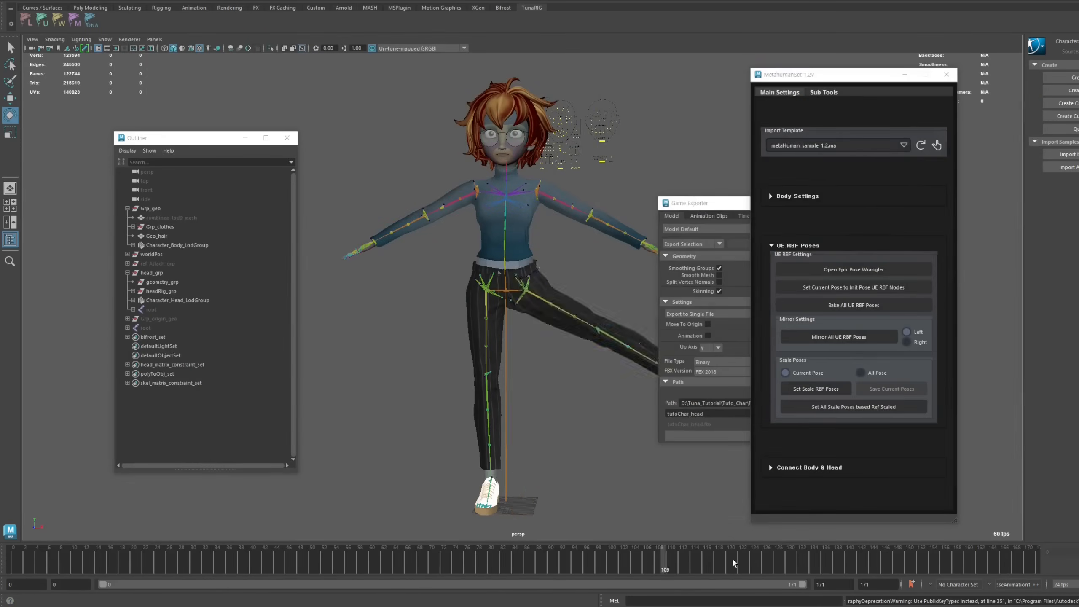
{"action": "left_click", "coordinate": [145, 328]}
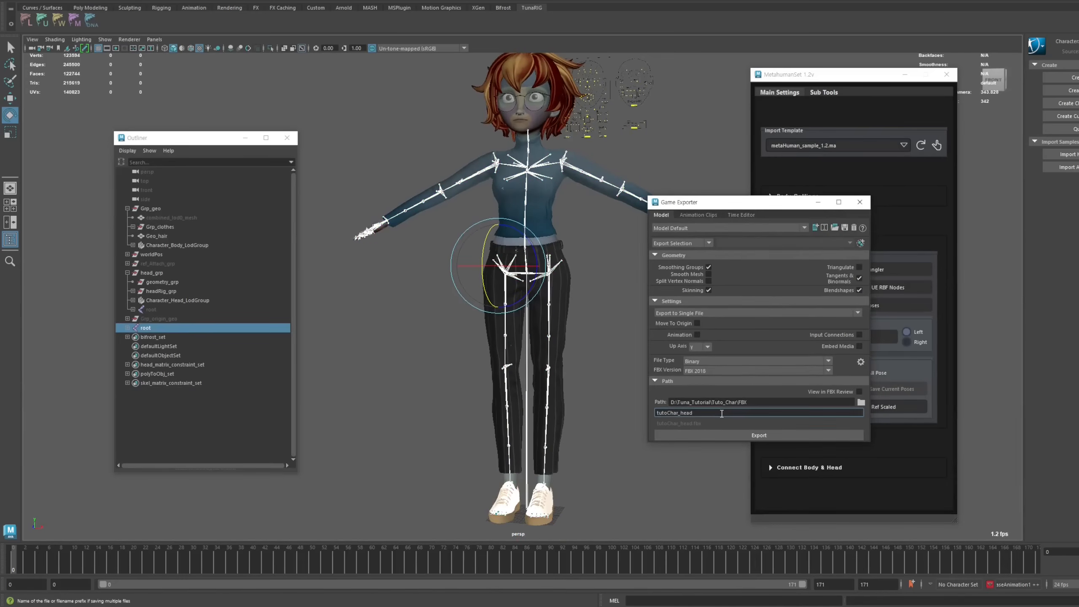
- Set the Game Exporter file name and reach Advanced Settings to enable Bake Animation
{"action": "left_click", "coordinate": [860, 360]}
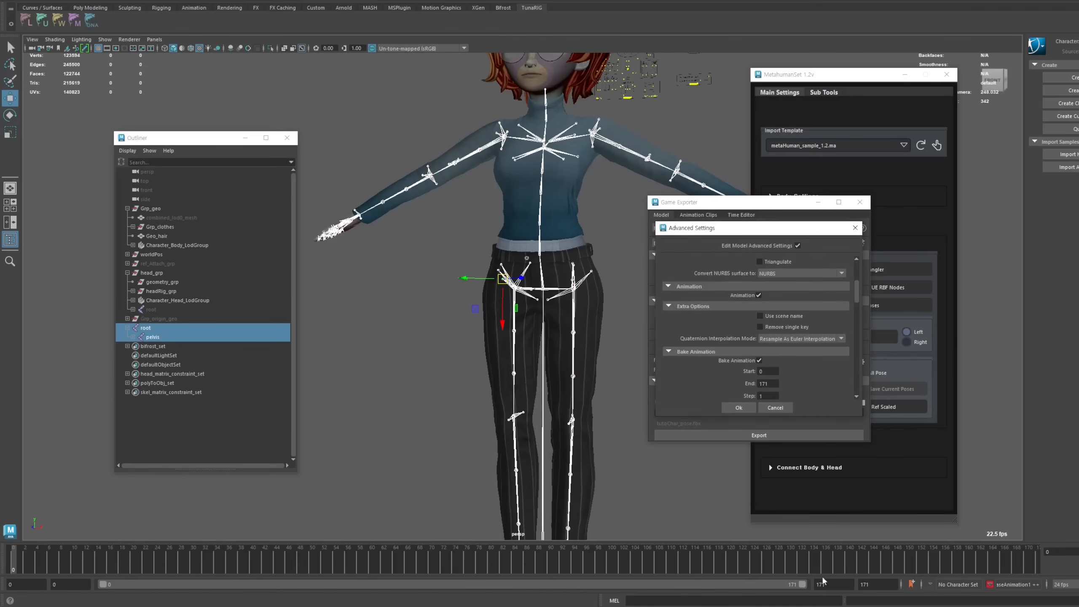
{"action": "scroll", "scroll_direction": "down", "scroll_amount": 3}
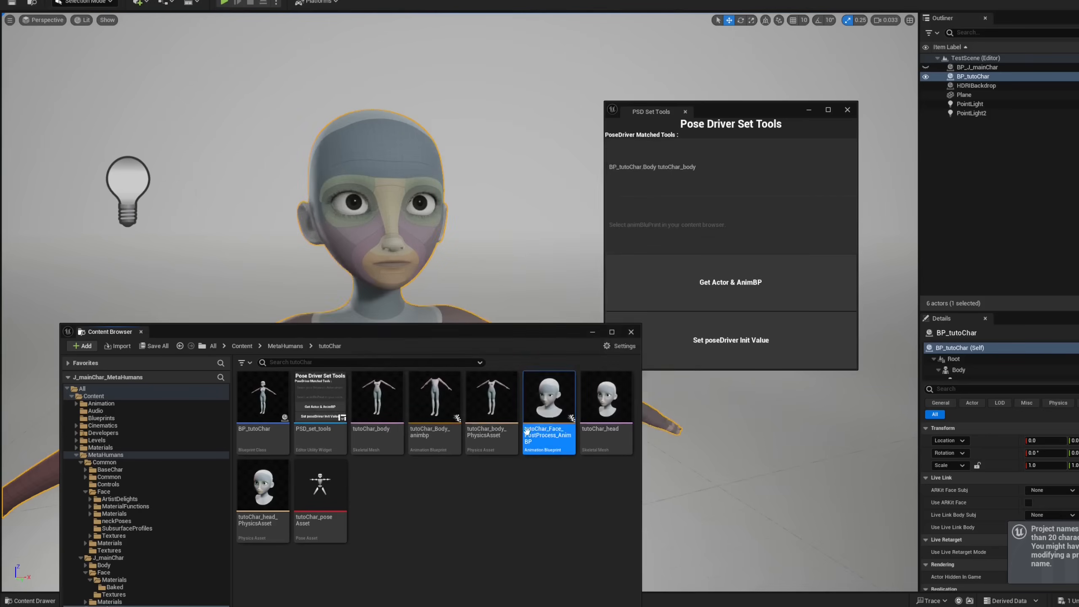
- Load tutoChar_Body_animbp into the pose driver tool via Get Actor & AnimBP and inspect it
{"action": "left_click", "coordinate": [433, 397]}
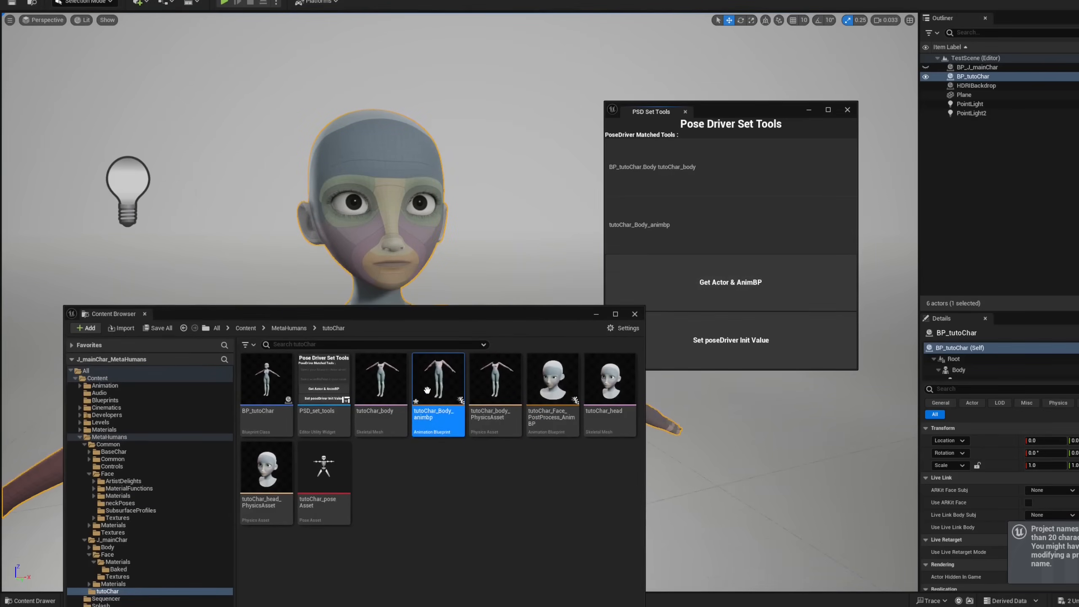
{"action": "double_click", "coordinate": [437, 379]}
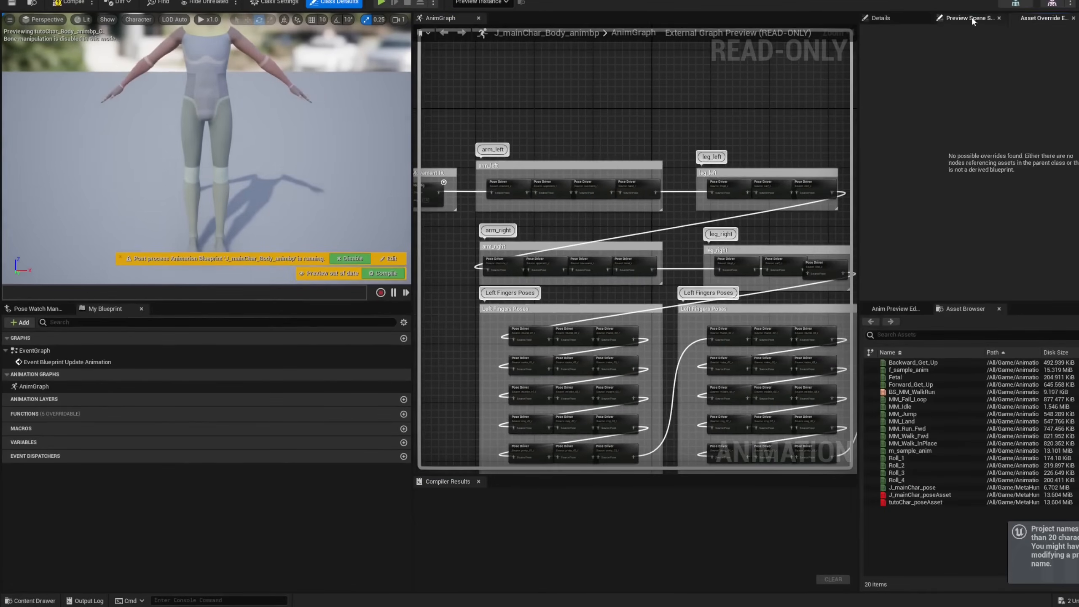
{"action": "left_click", "coordinate": [969, 18]}
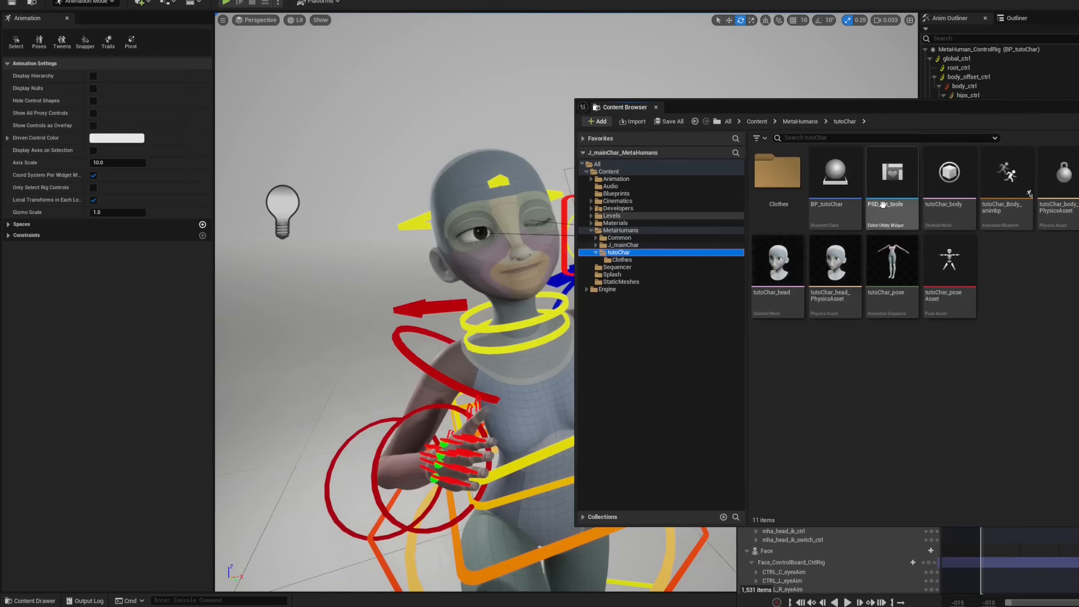
{"action": "double_click", "coordinate": [834, 171]}
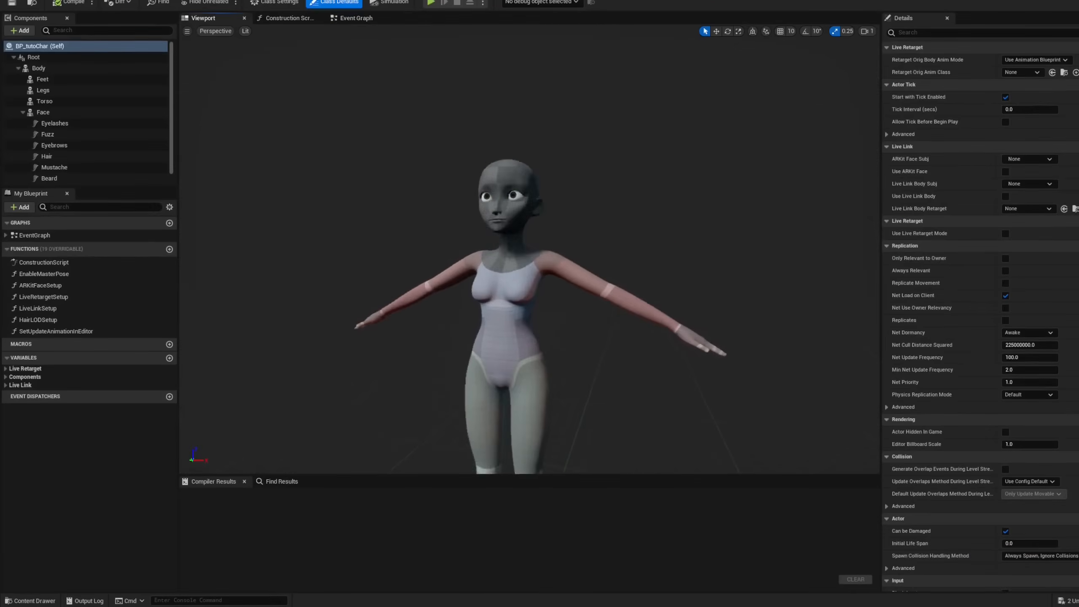
- In BP_tutoChar assign the custom character mesh to the Torso body part
{"action": "left_click", "coordinate": [45, 101]}
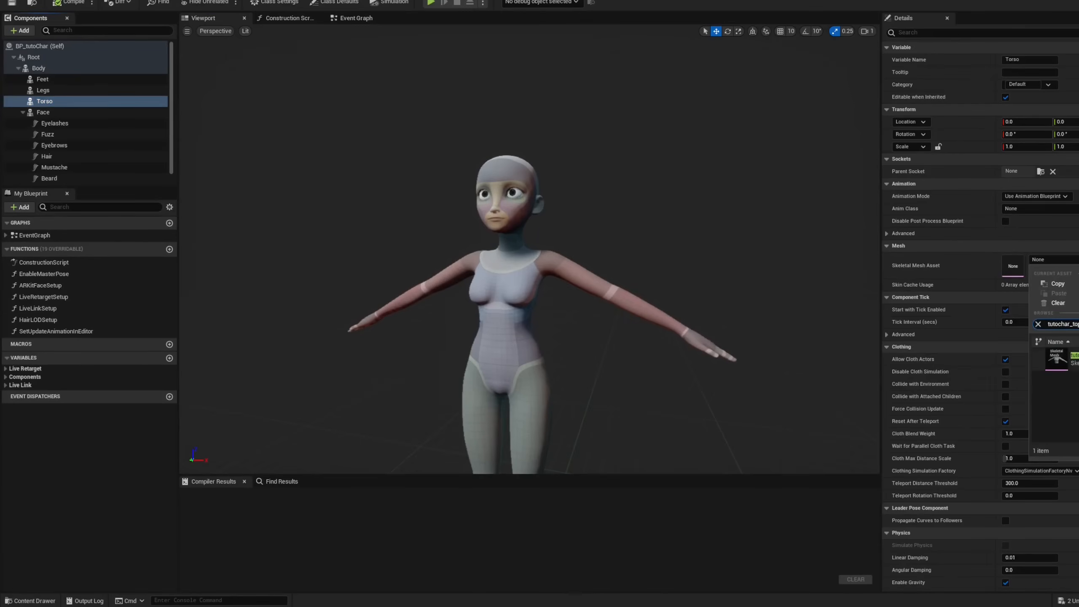
{"action": "left_click", "coordinate": [43, 89]}
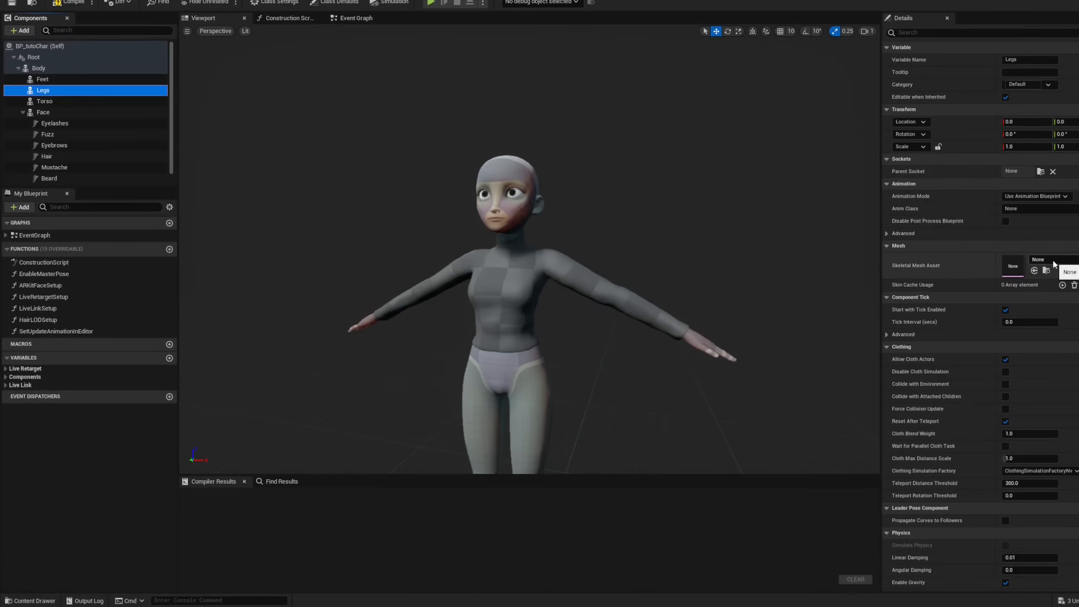